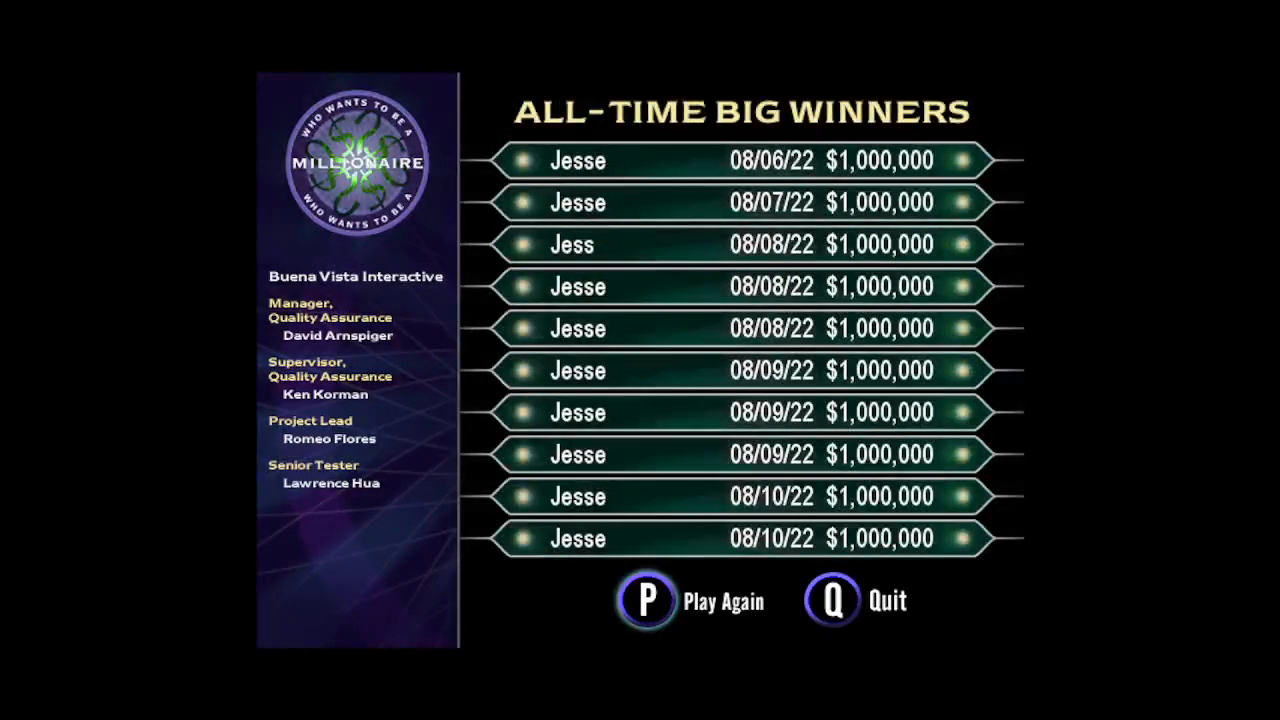
# Choose Play Again on the All-Time Big Winners screen to begin a new game
pyautogui.click(644, 601)
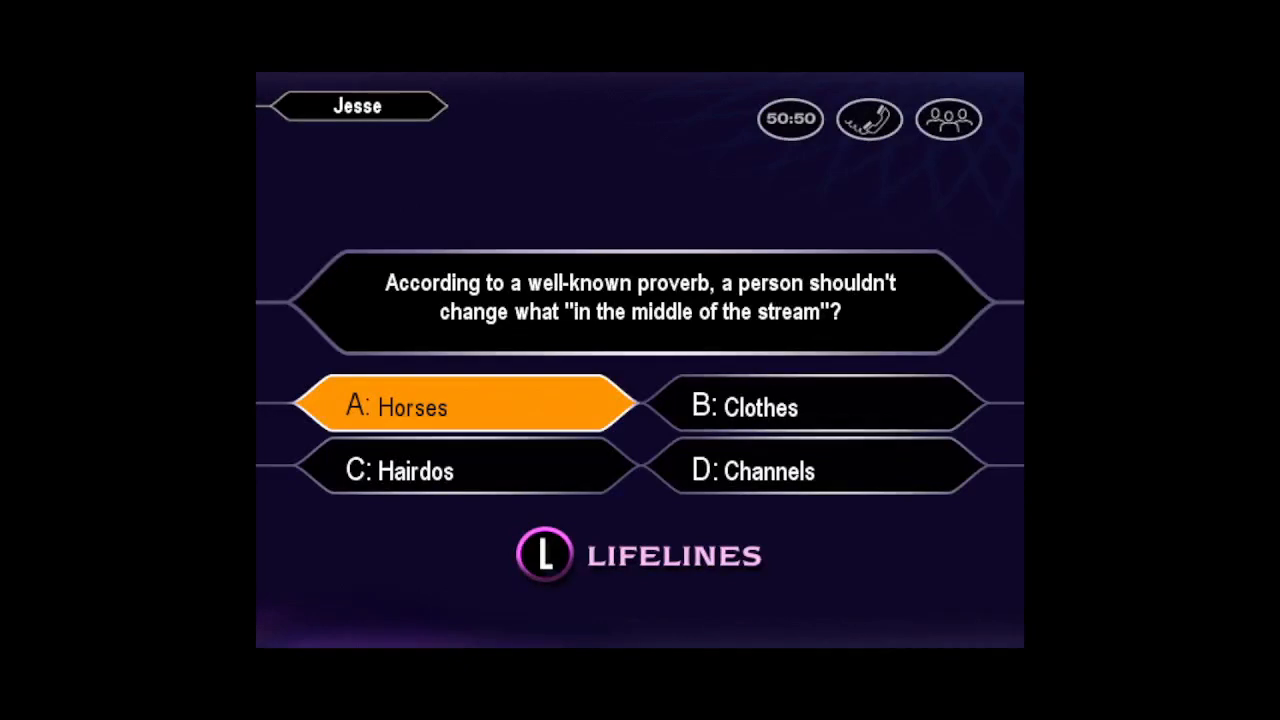
# Answer A: Horses to the 'don't change mid-stream' proverb question
pyautogui.click(460, 406)
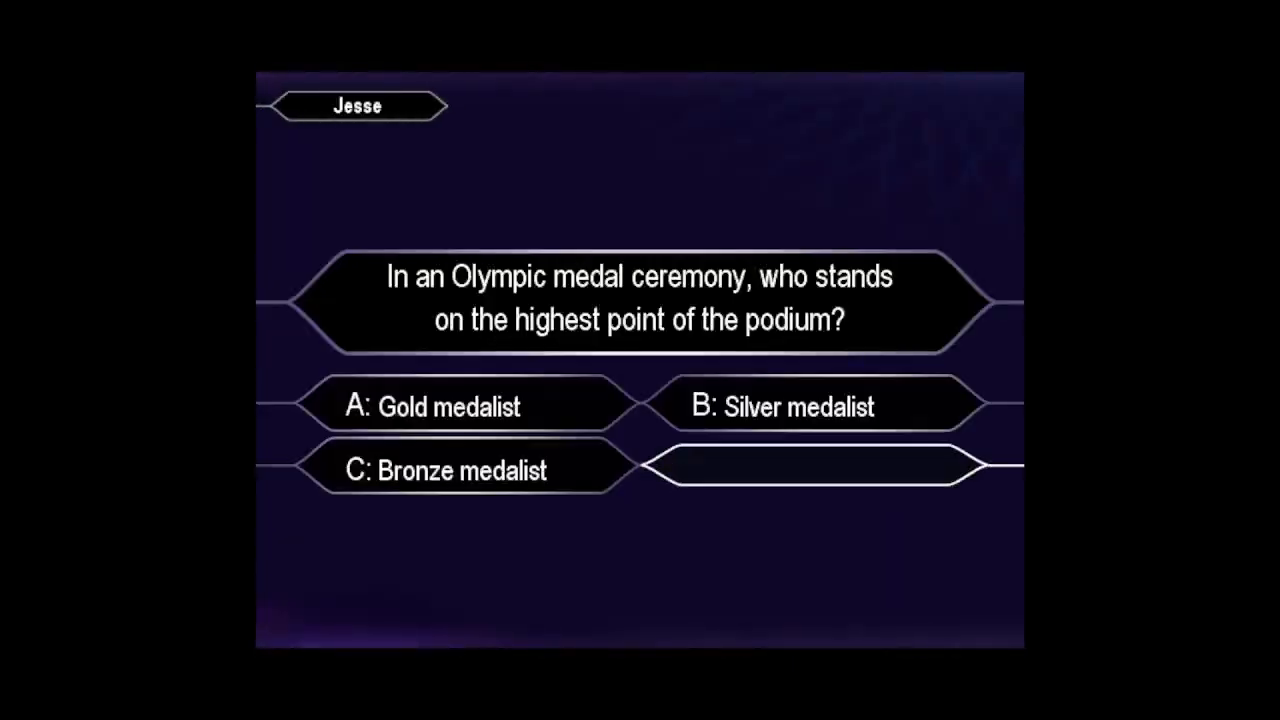
# Pick A: Gold medalist for the Olympic podium question
pyautogui.click(460, 406)
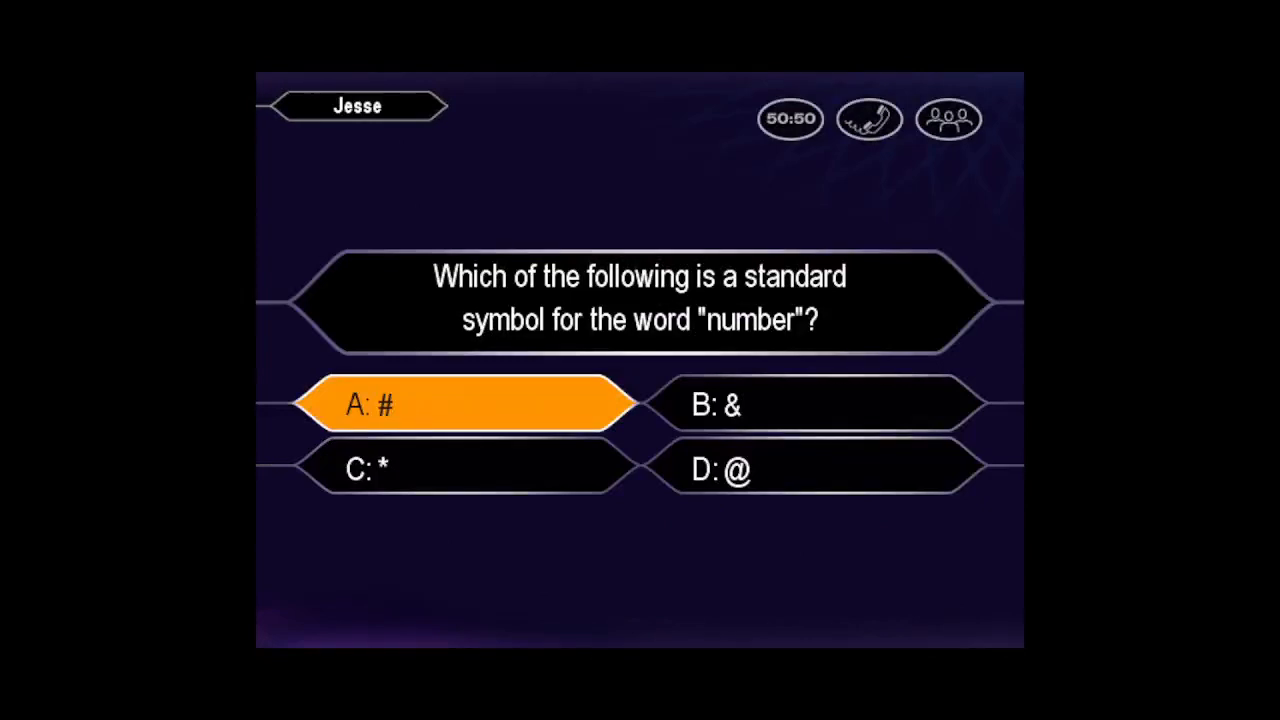
# Answer A: # for the number symbol question and D: Crenshaw for the melon question
pyautogui.click(470, 404)
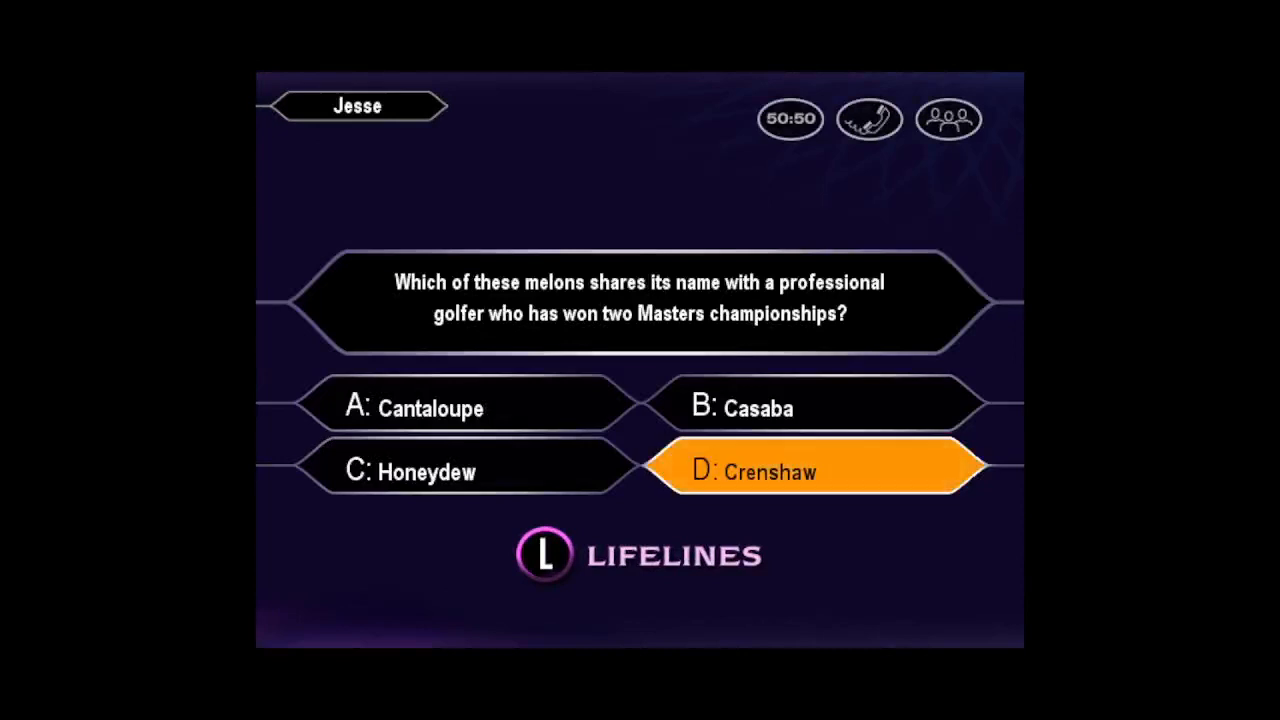
pyautogui.click(795, 471)
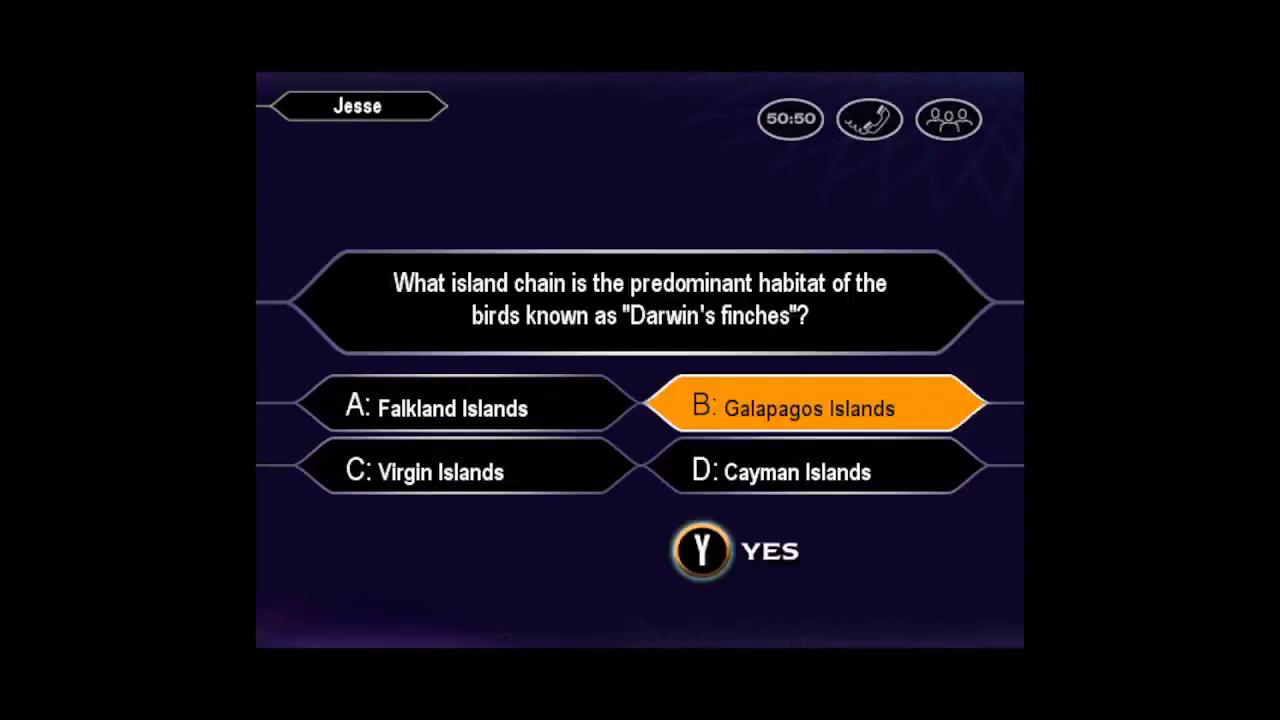
# Confirm Galapagos Islands as the final answer to the Darwin's finches question
pyautogui.click(700, 551)
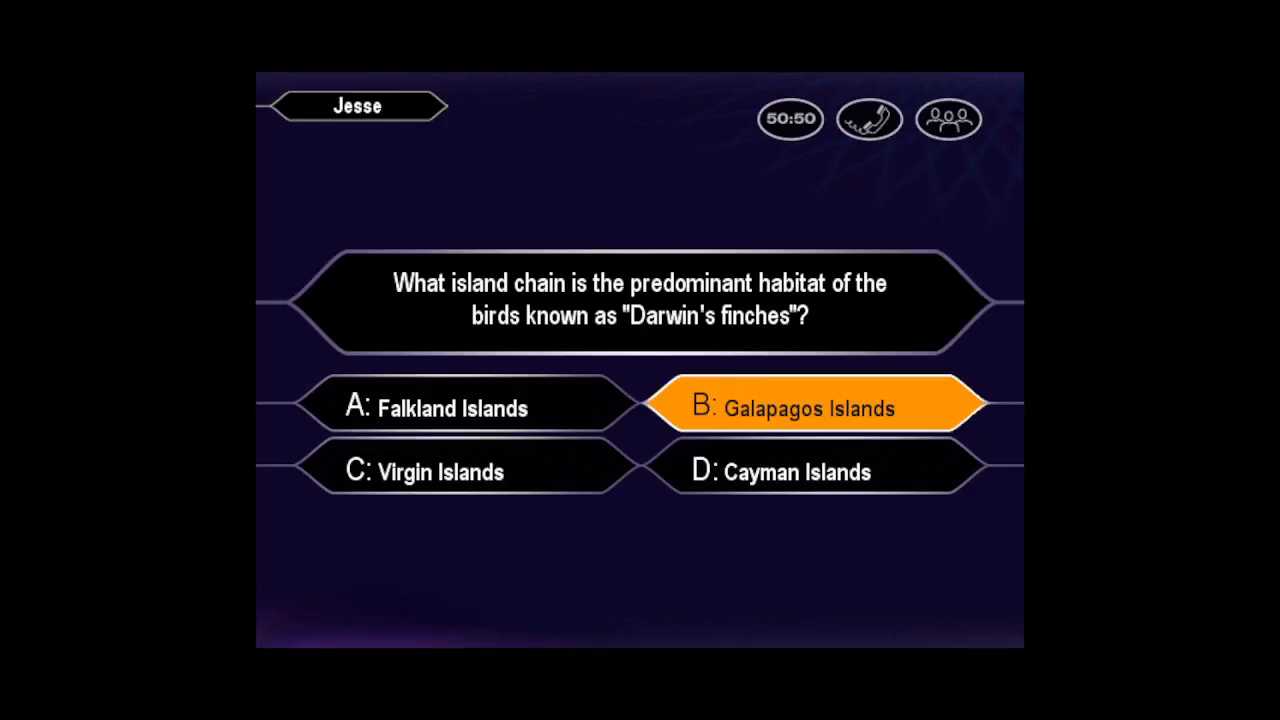
pyautogui.click(812, 408)
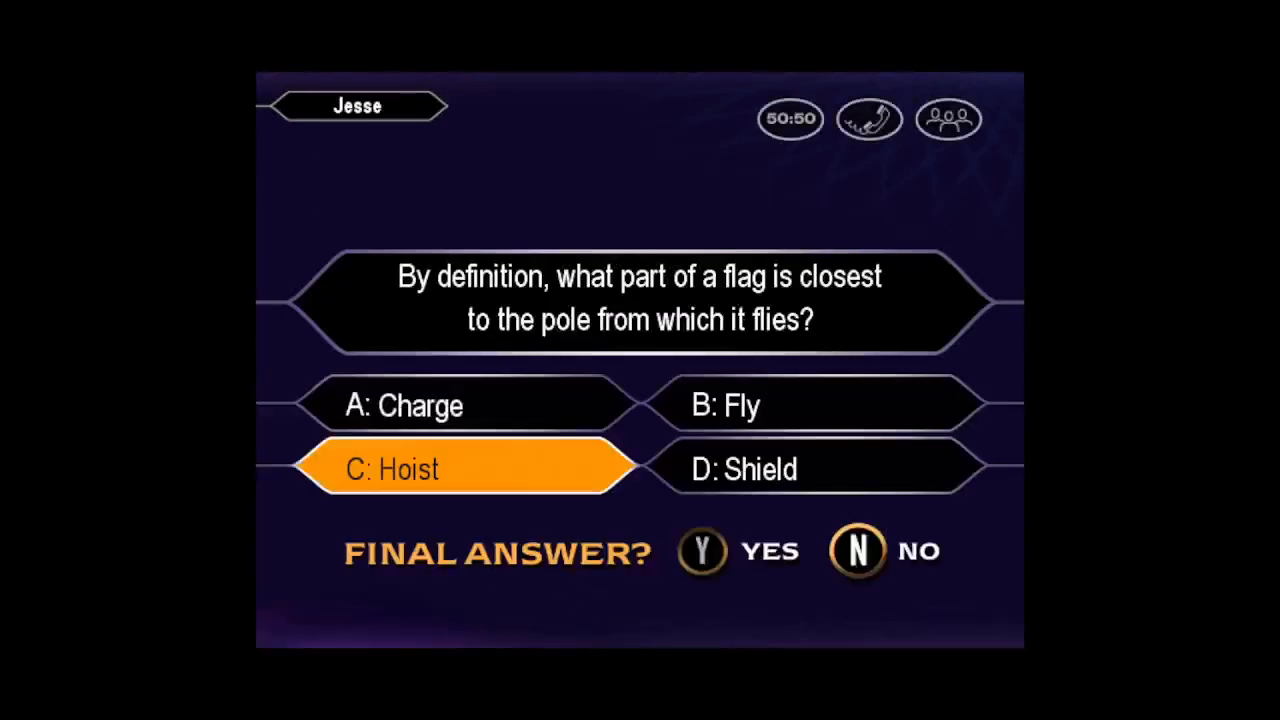
# Confirm C: Hoist as the final answer to the flag question
pyautogui.click(699, 553)
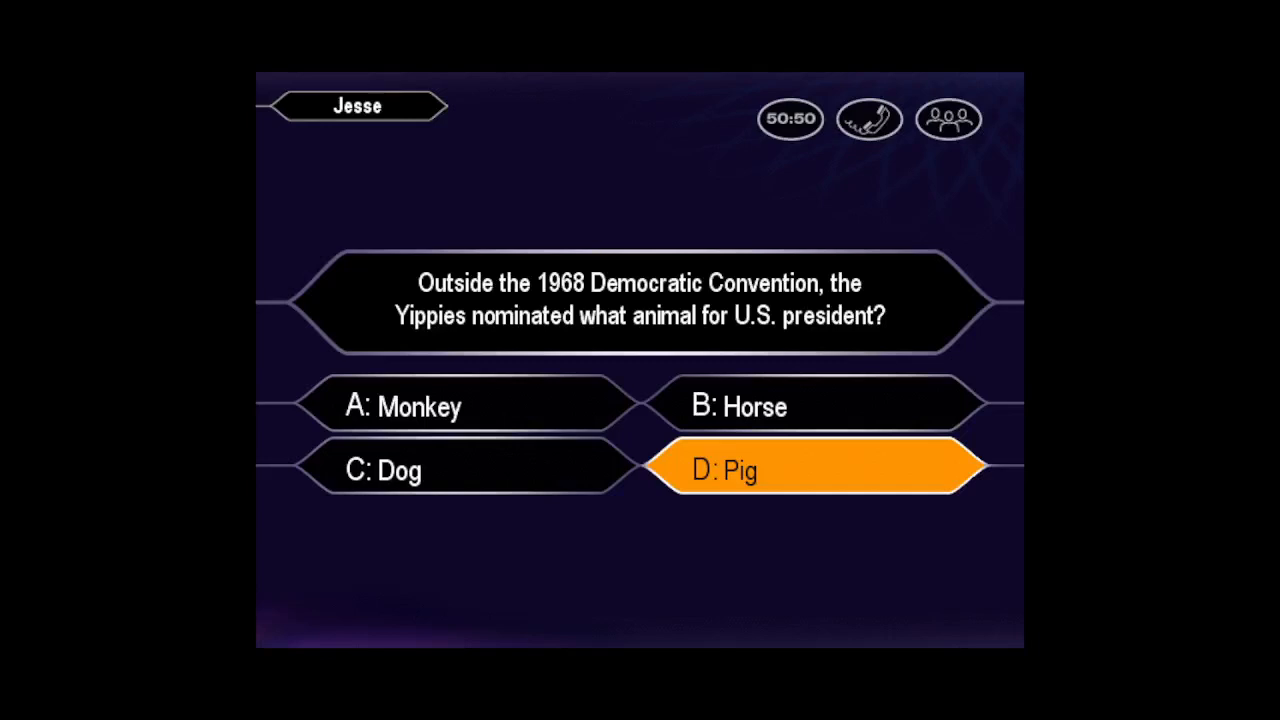
# Lock in D: Pig for the Yippies question and view the $250,000 money ladder
pyautogui.click(812, 470)
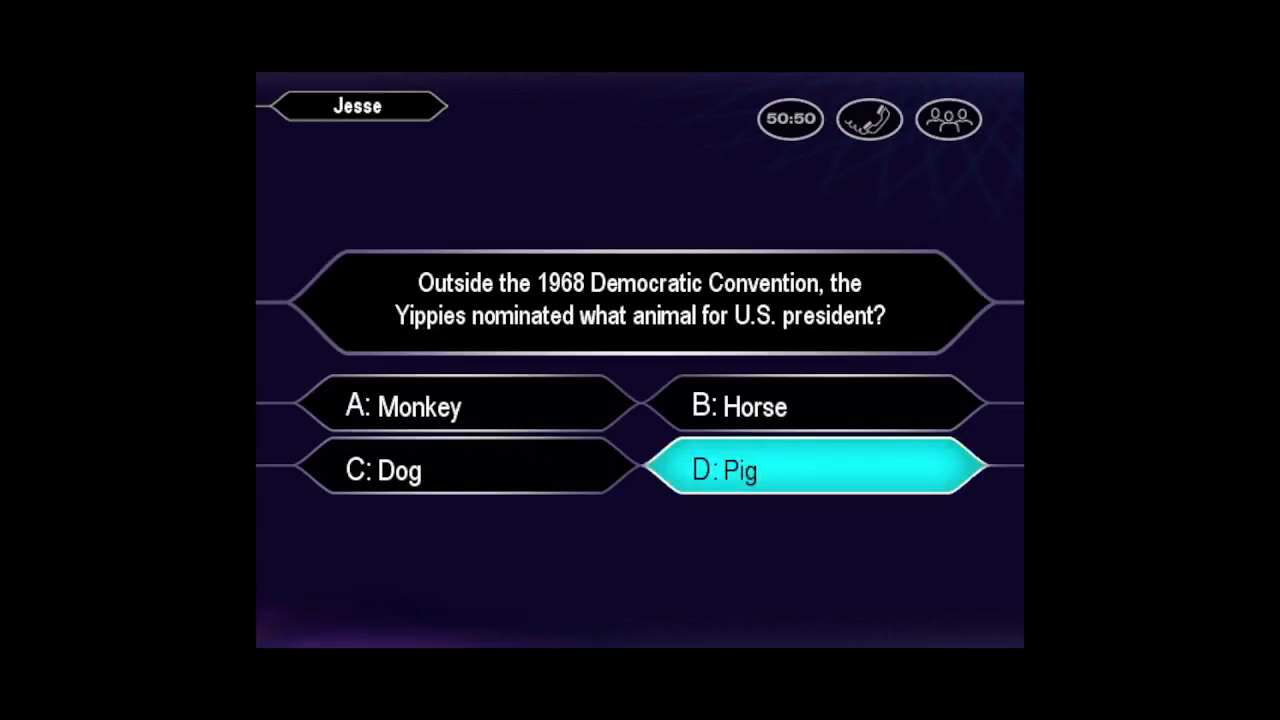
pyautogui.click(782, 472)
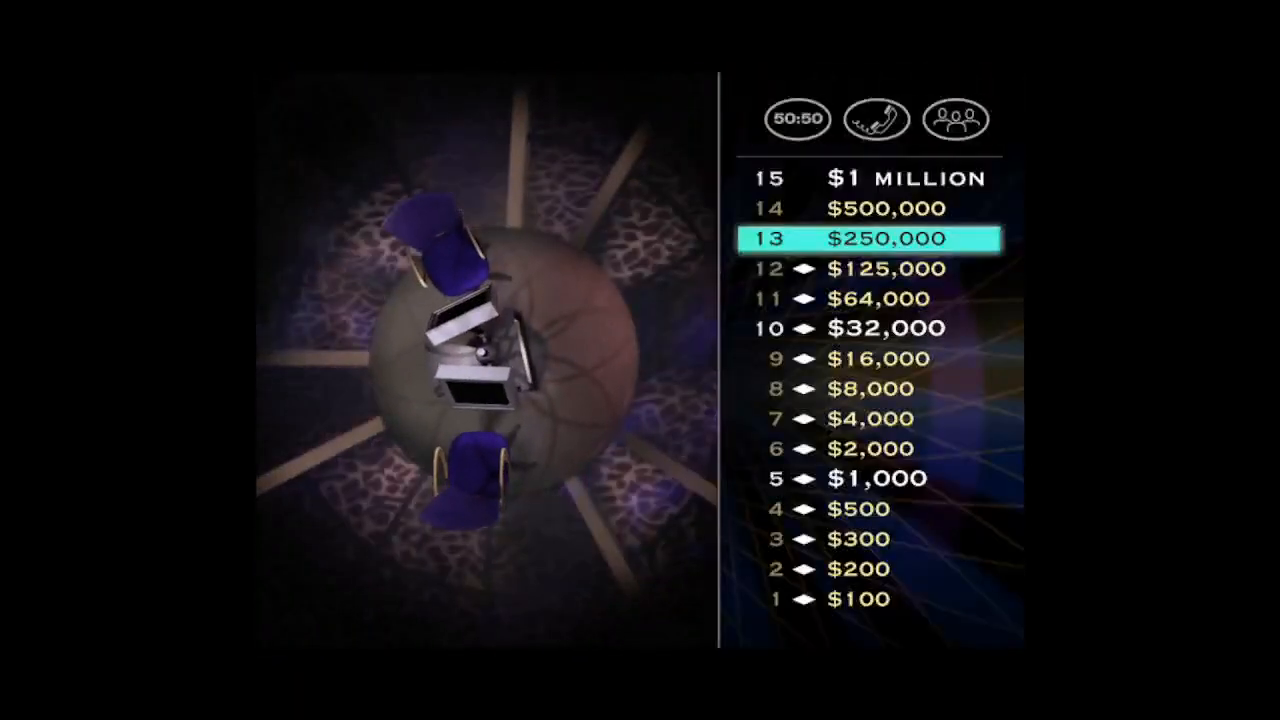